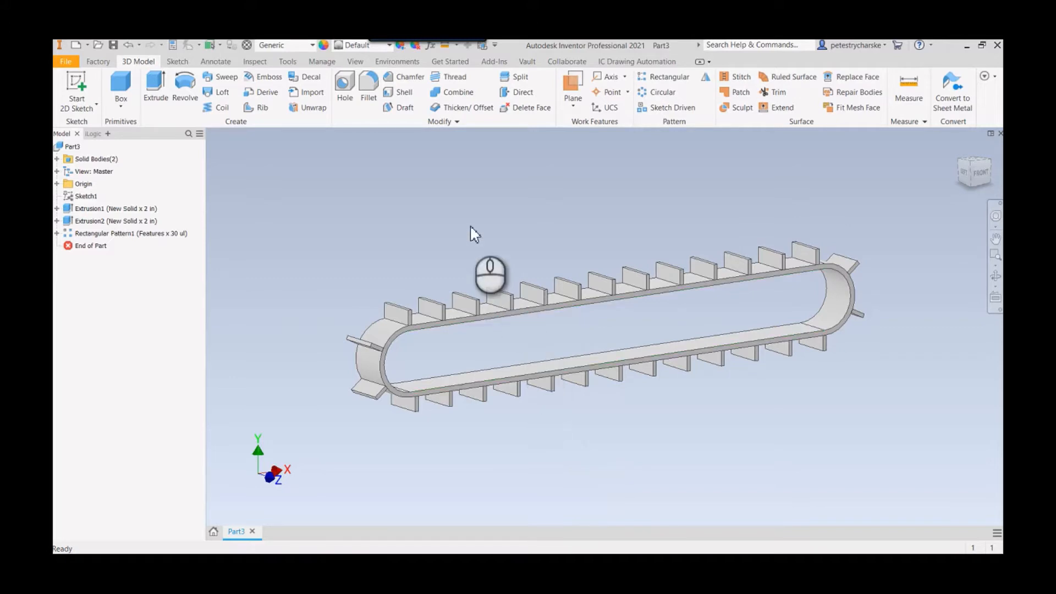
mouse_move(469, 252)
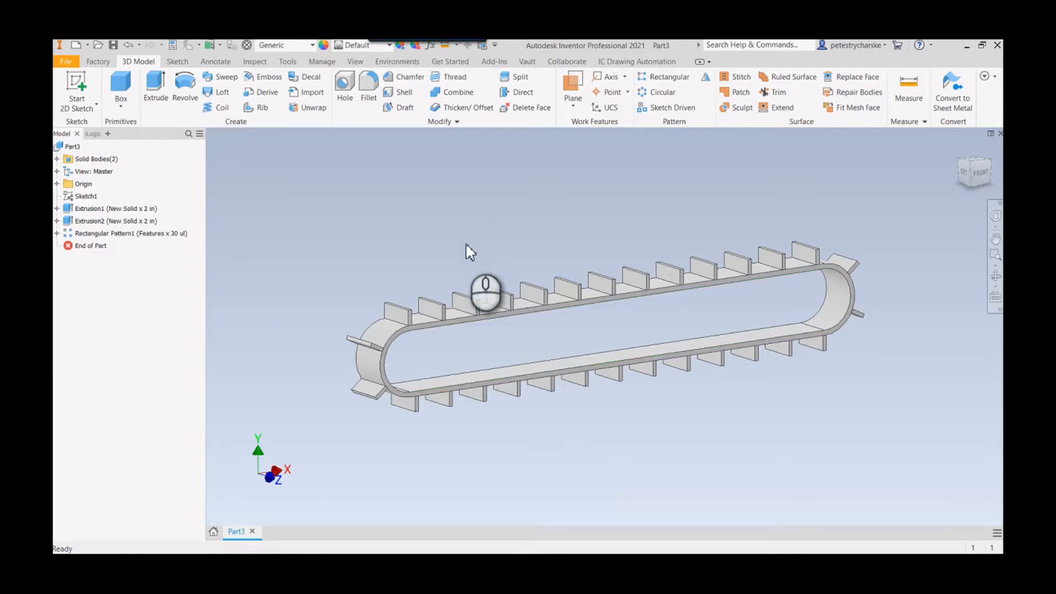
Orbit the finished belt model to inspect it, then start a new blank part file.
left_click_drag(485, 293, 505, 377)
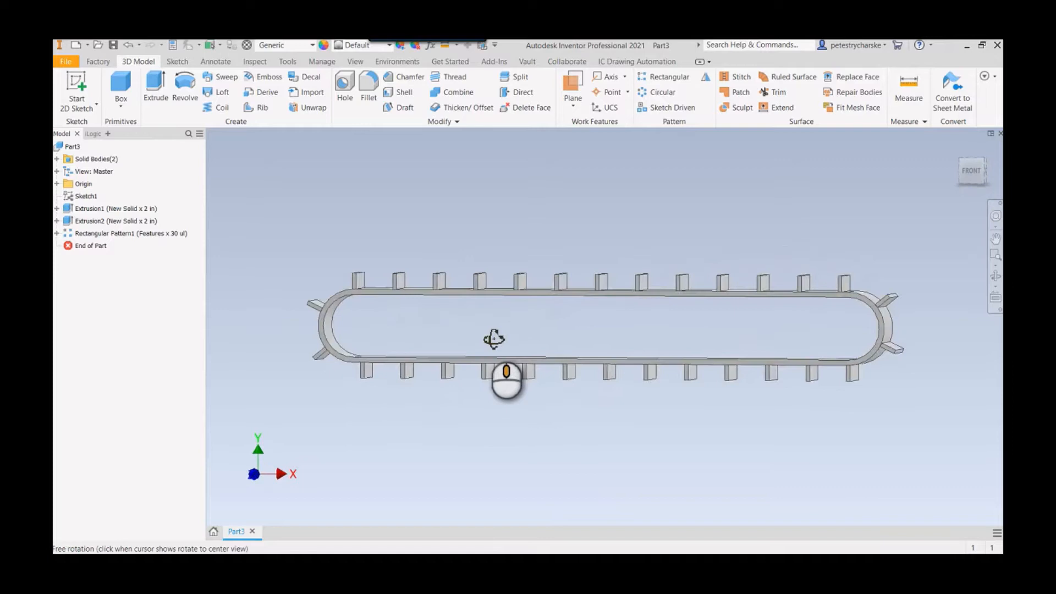
left_click_drag(506, 382, 381, 310)
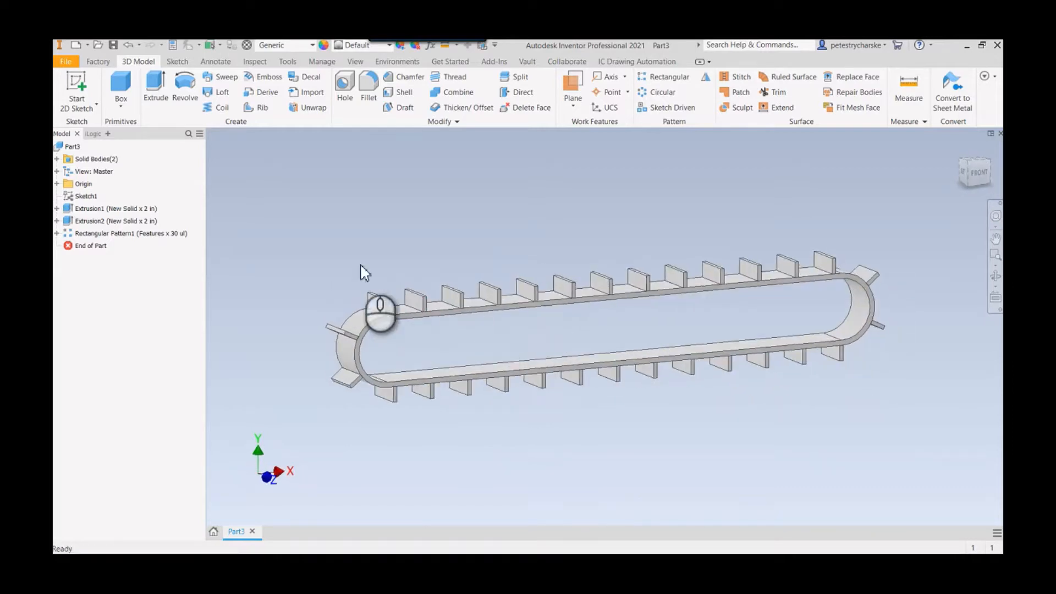
left_click(77, 44)
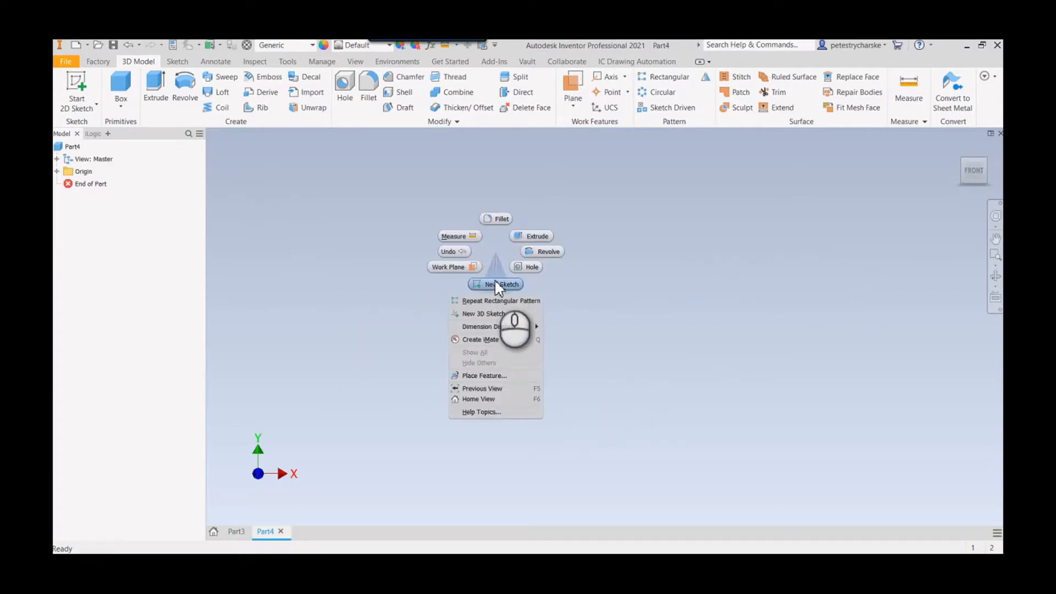
Sketch a center-to-center slot spanning 24.000 and add a 0.250 offset outline around it.
left_click(495, 284)
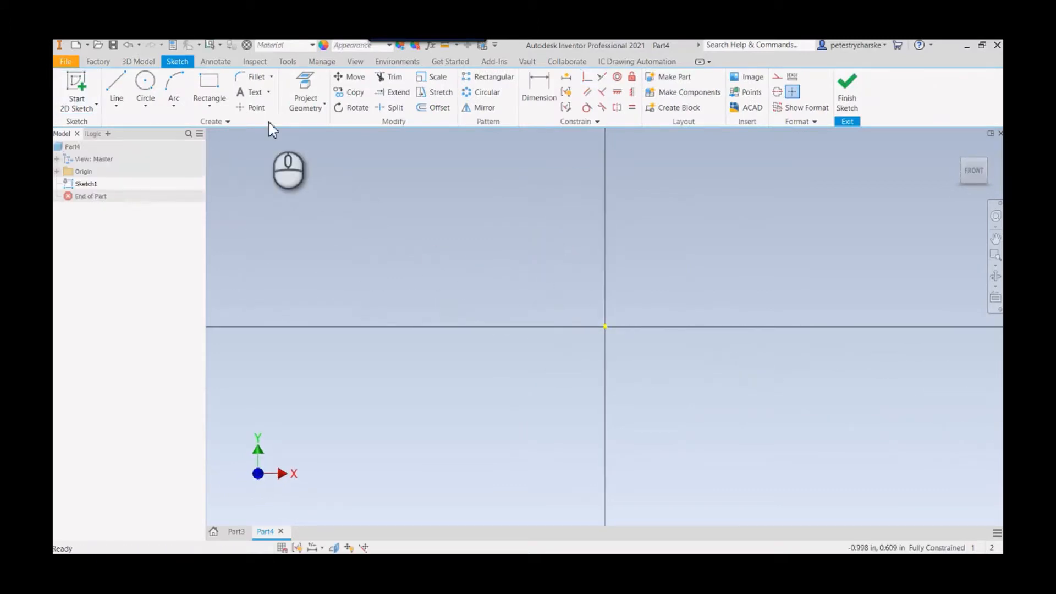
left_click(223, 101)
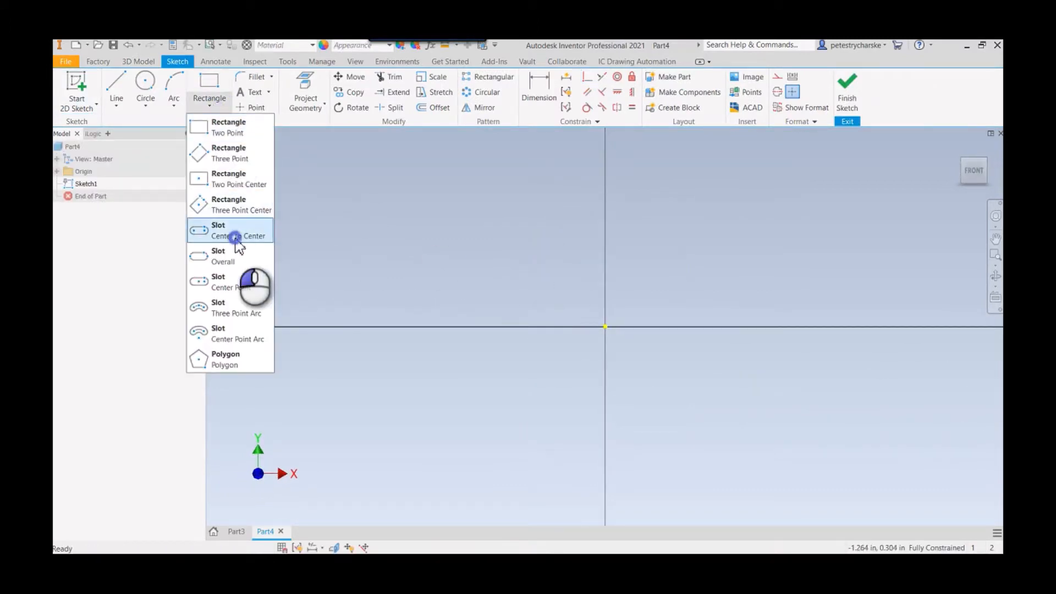
left_click(218, 229)
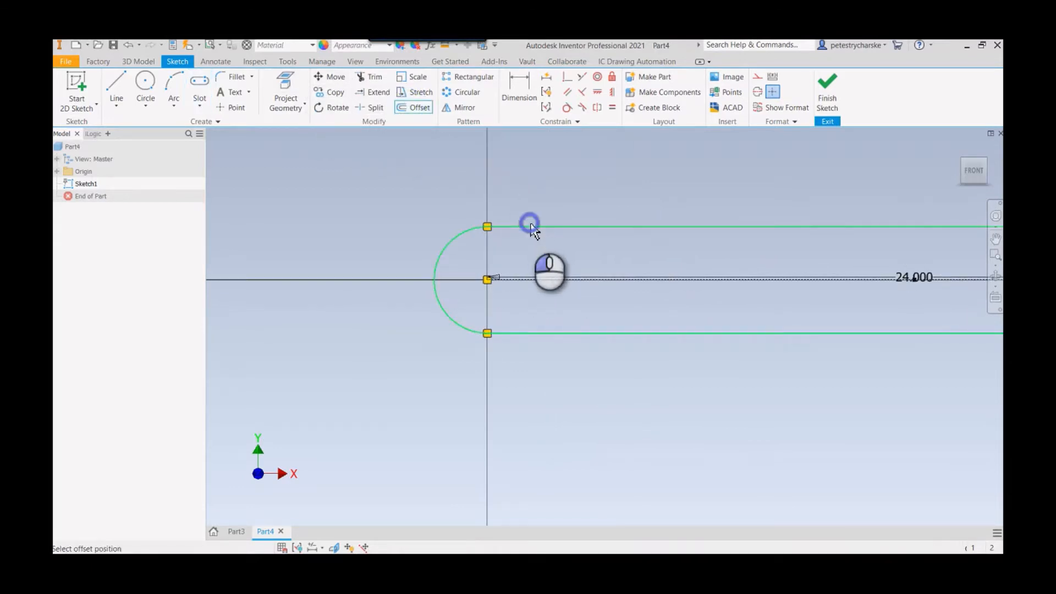
left_click(531, 225)
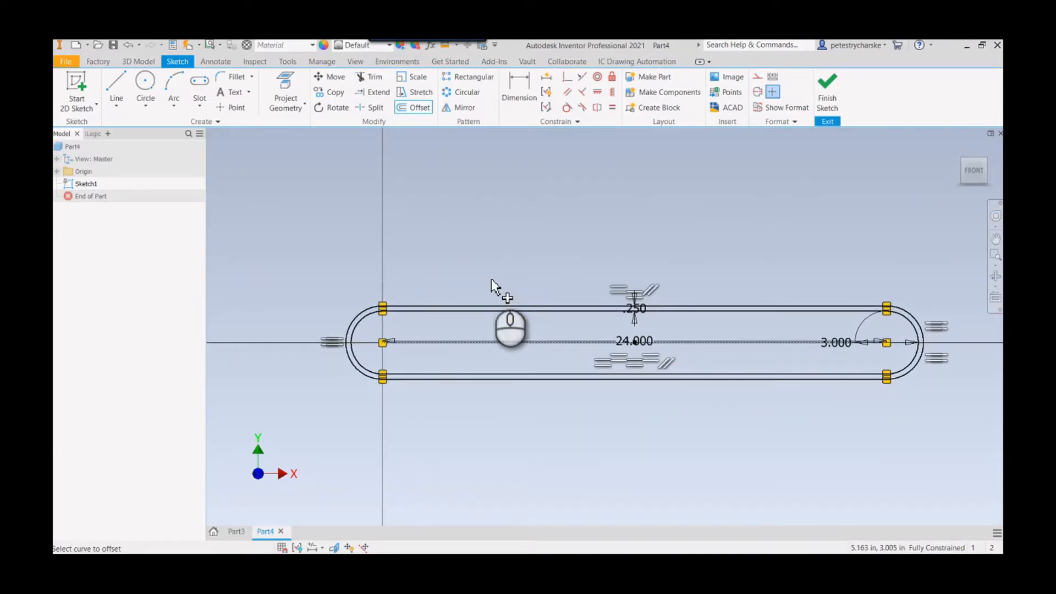
Draw a .1875 by .750 cleat rectangle on the belt outline and dimension its position at 1.000.
right_click(502, 292)
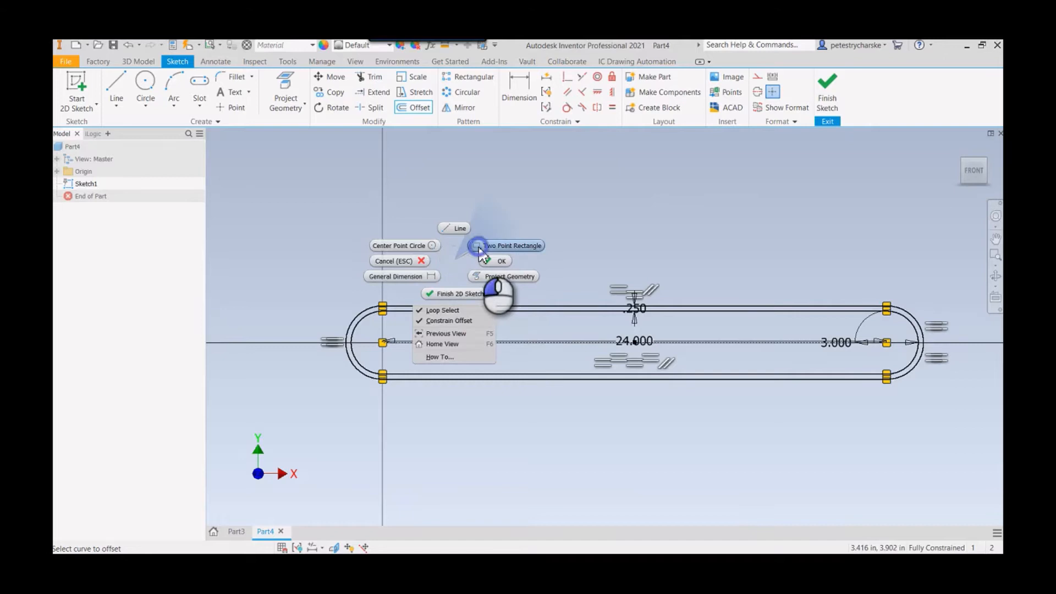
left_click(514, 245)
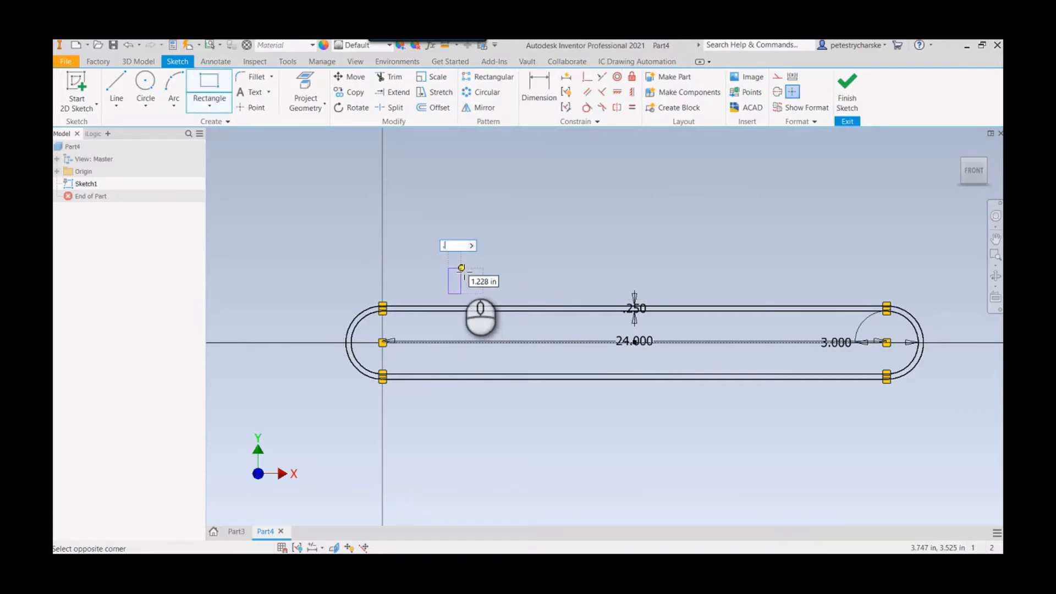
type(".1875")
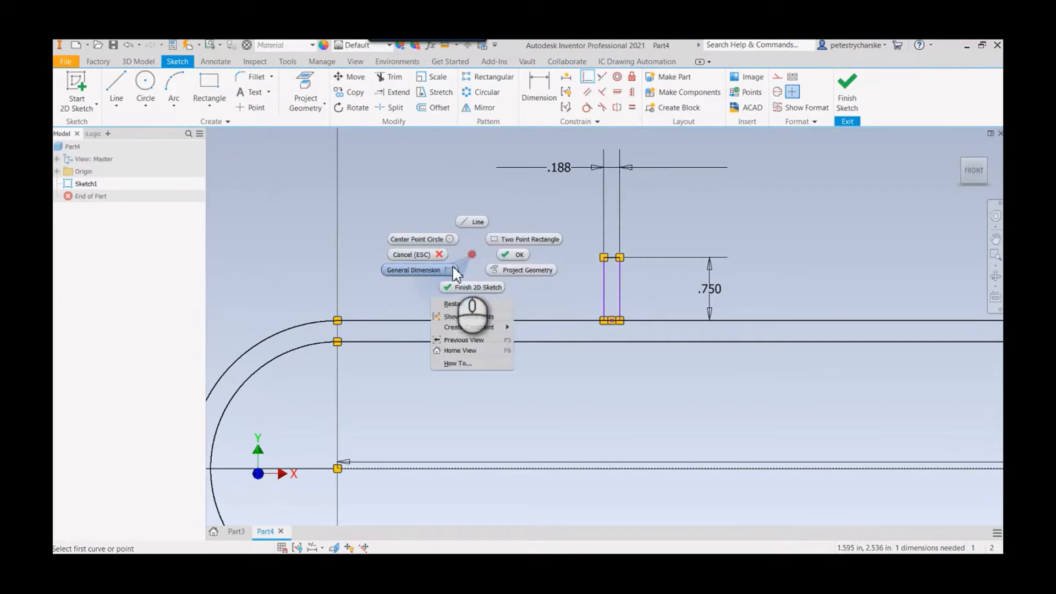
left_click(413, 269)
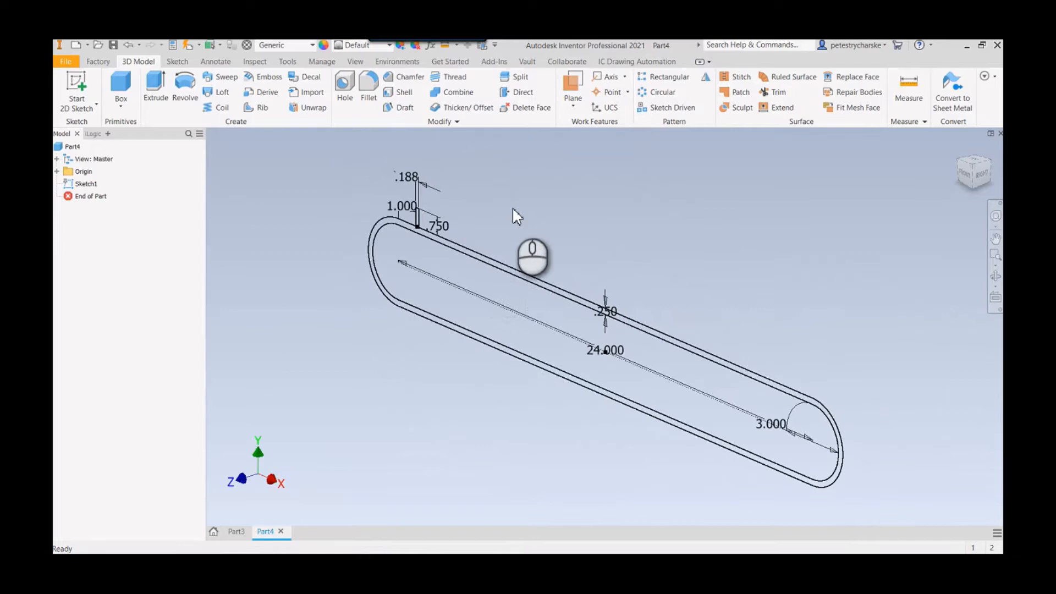
Extrude the belt profile 2 in symmetric, then the cleat rectangle 2 in as a new solid.
right_click(514, 215)
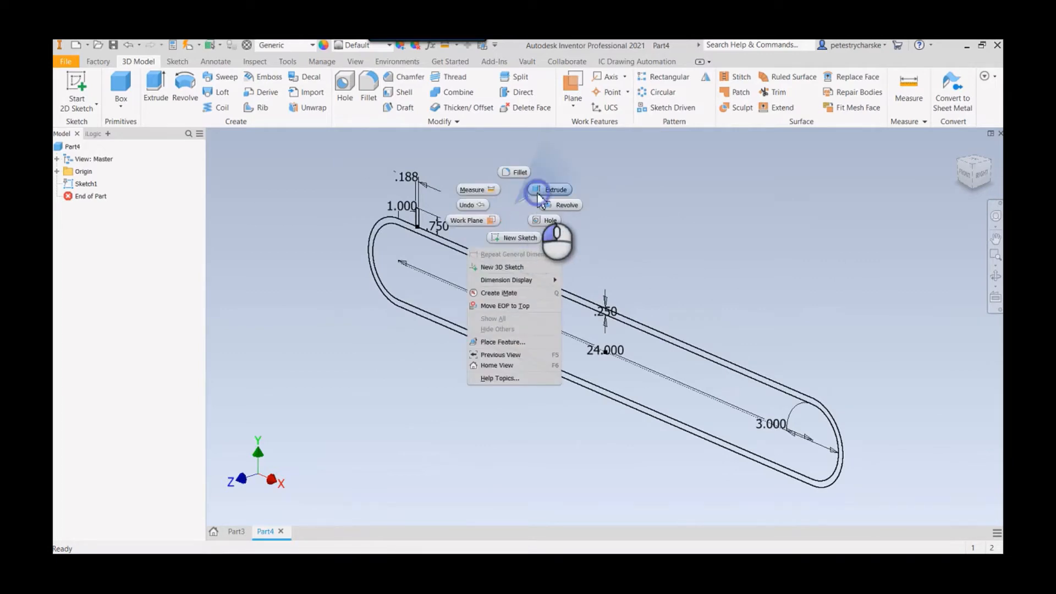
left_click(556, 189)
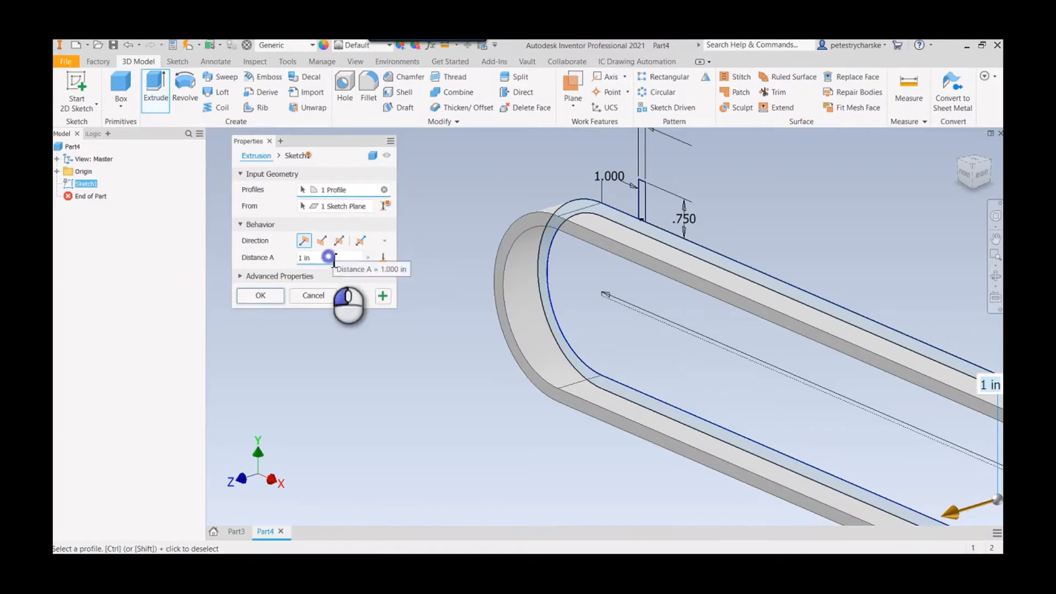
left_click(340, 240)
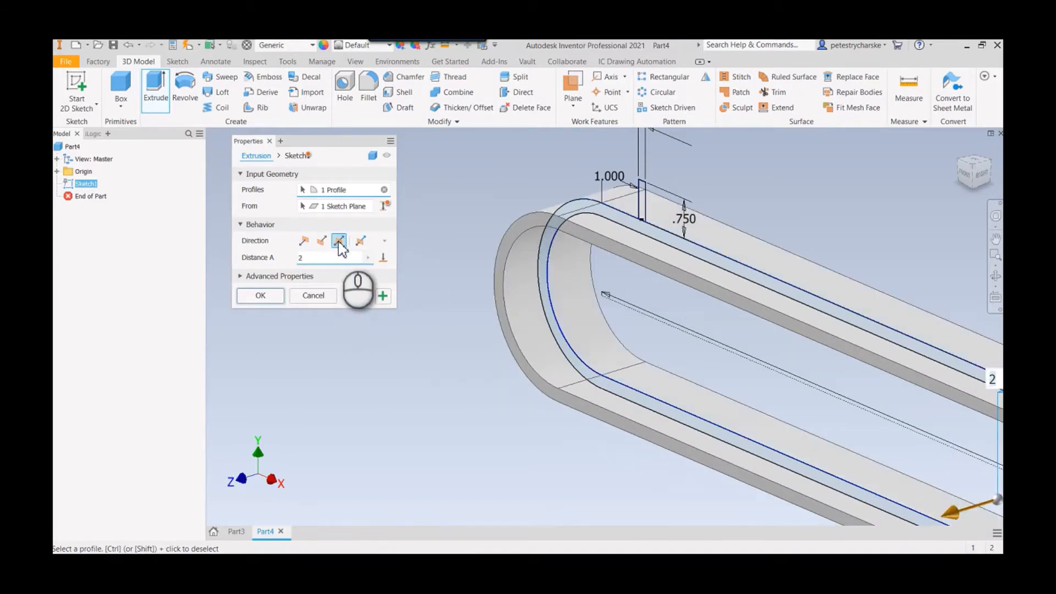
mouse_move(381, 295)
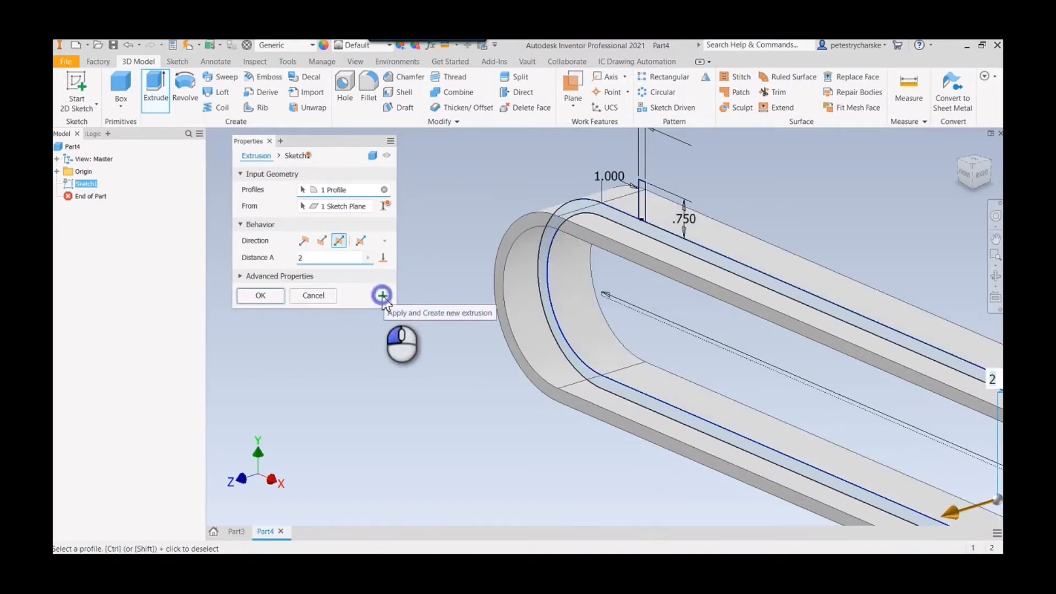
left_click(382, 295)
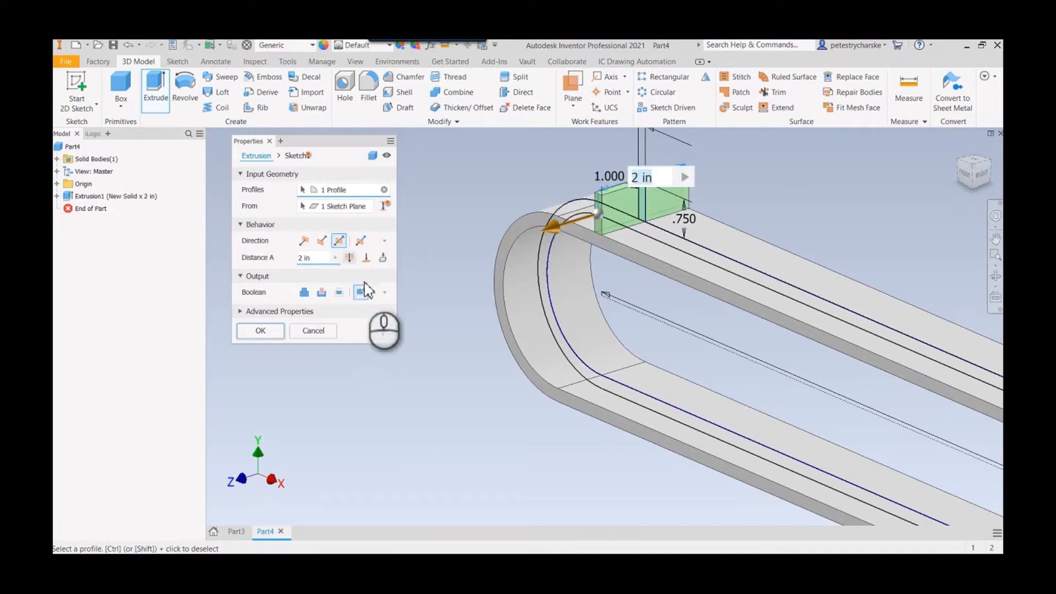
left_click(259, 330)
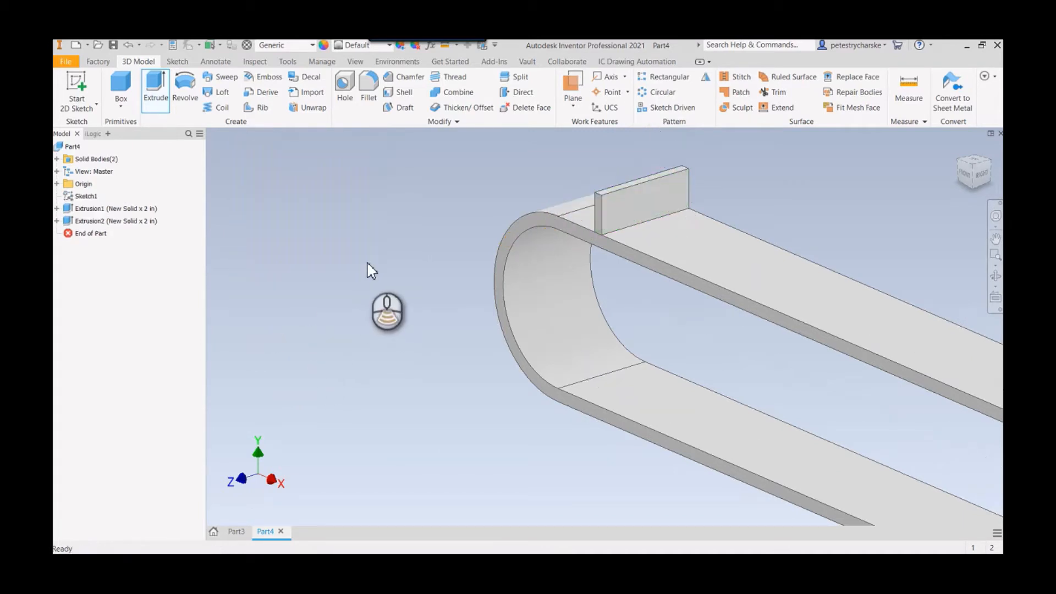
Make Sketch1 visible again over the belt and cleat solids.
left_click_drag(387, 311, 372, 298)
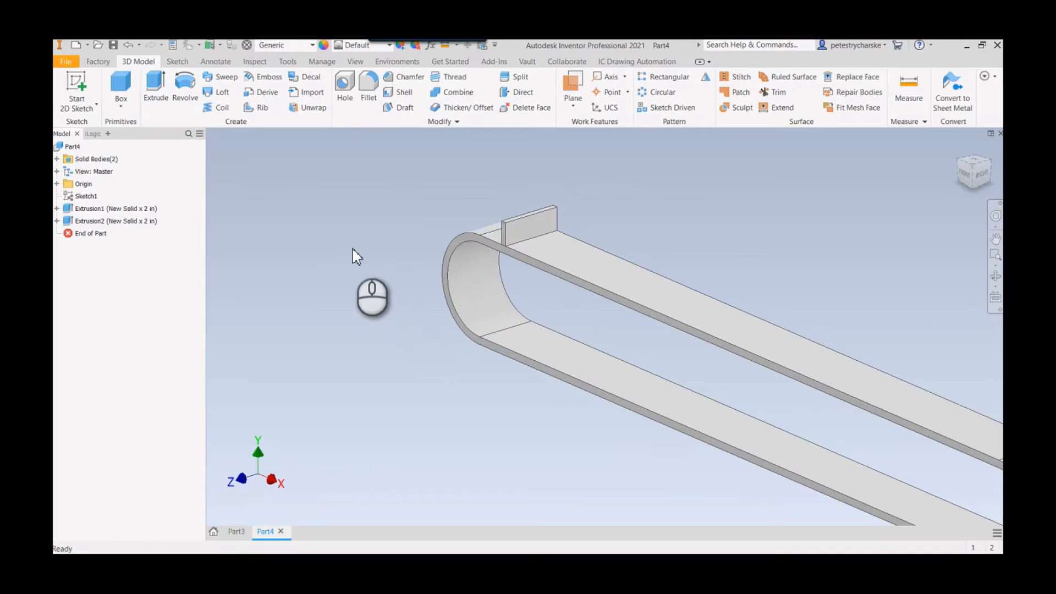
left_click(114, 208)
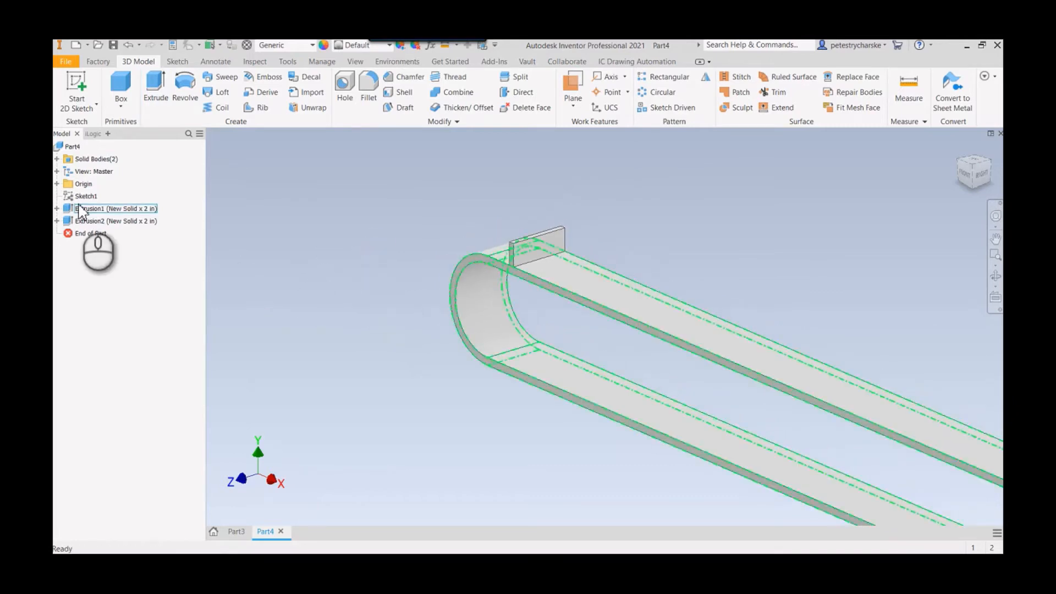
right_click(86, 196)
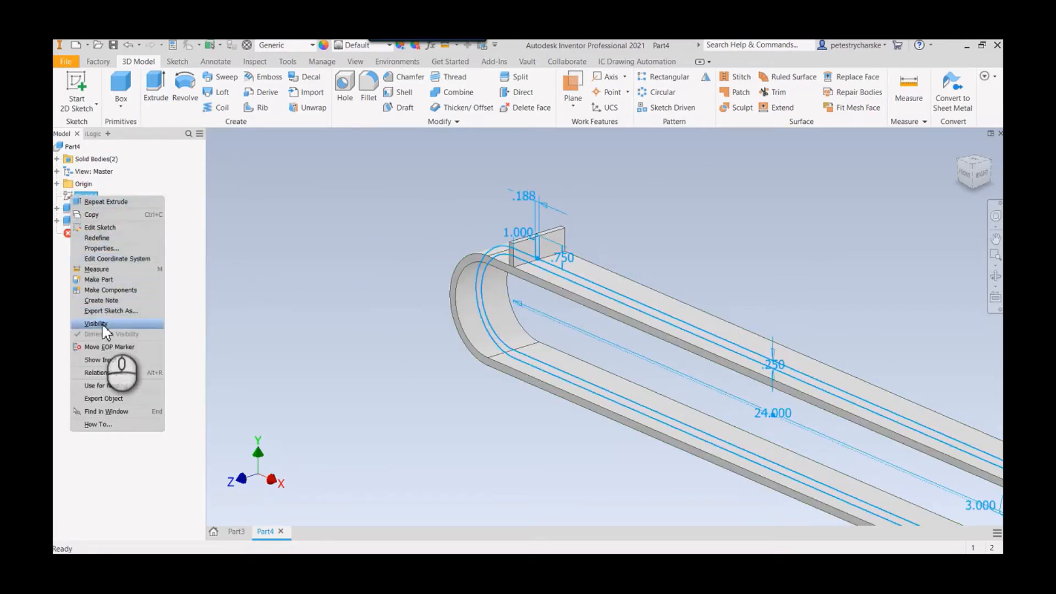
left_click(95, 323)
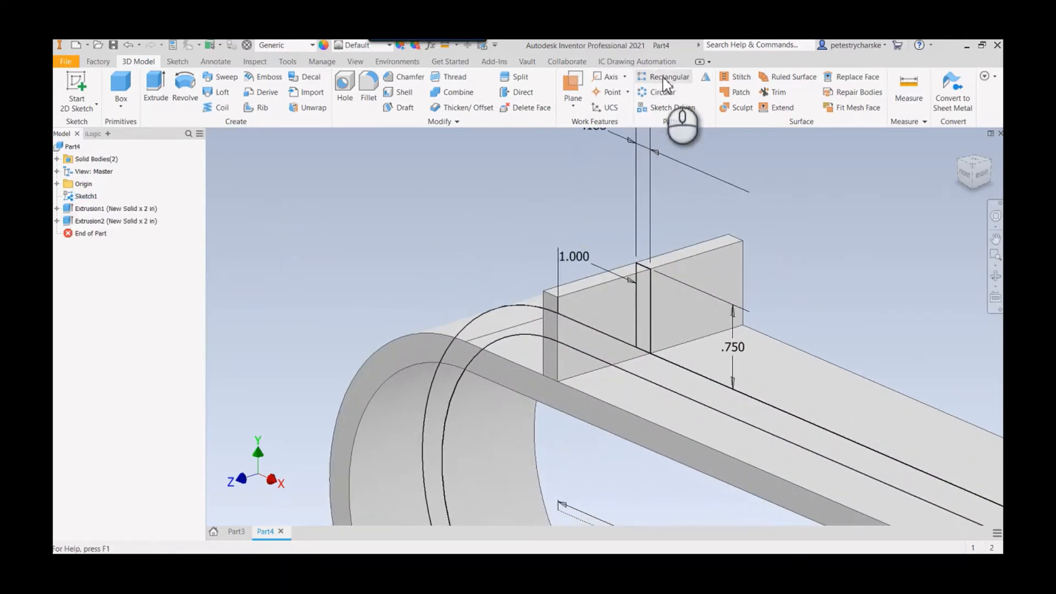
left_click(669, 76)
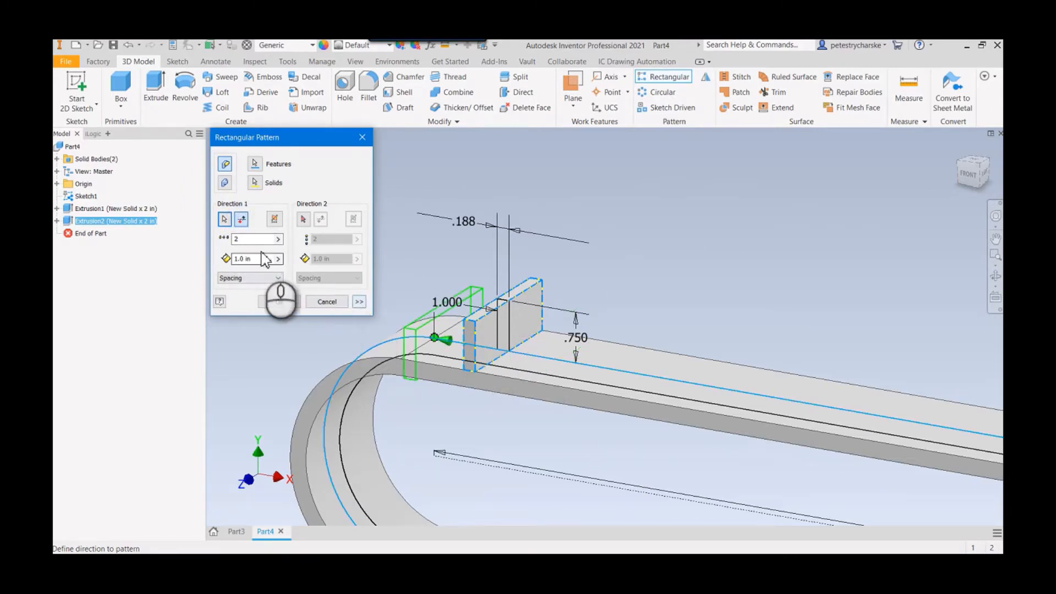
type("2")
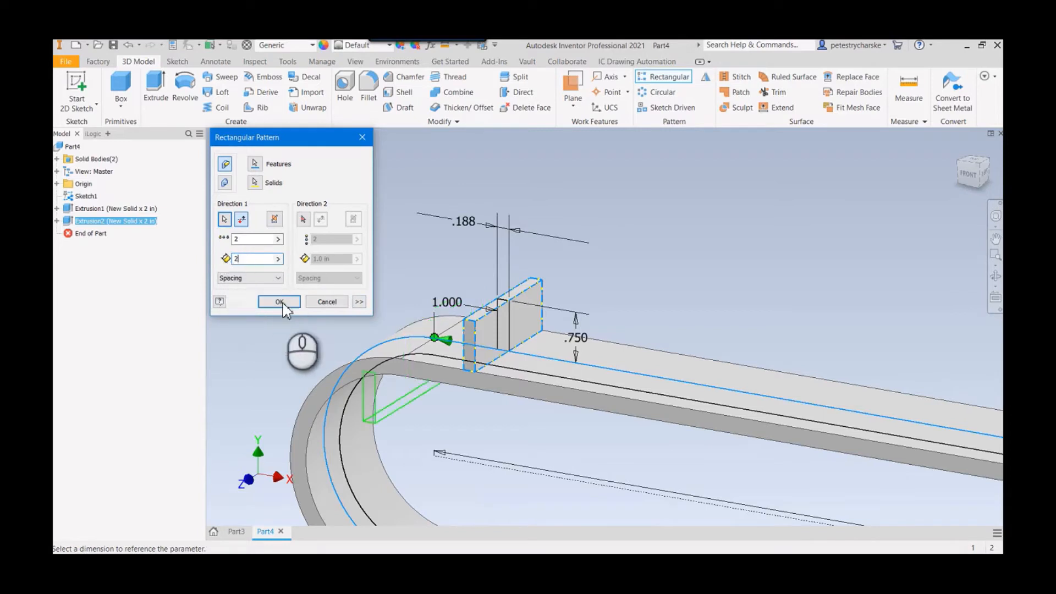
left_click(359, 301)
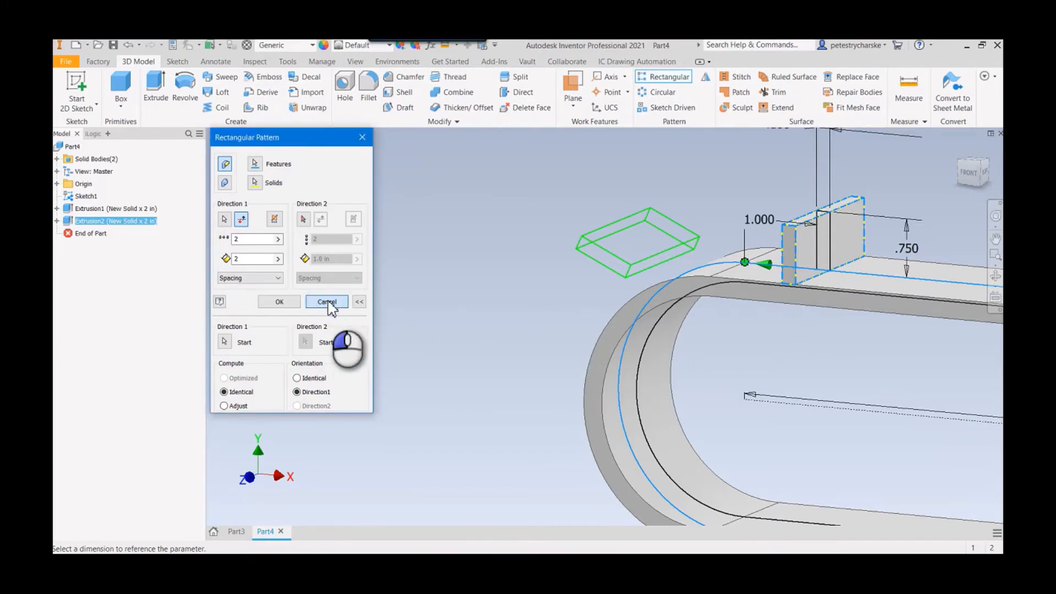
left_click(326, 302)
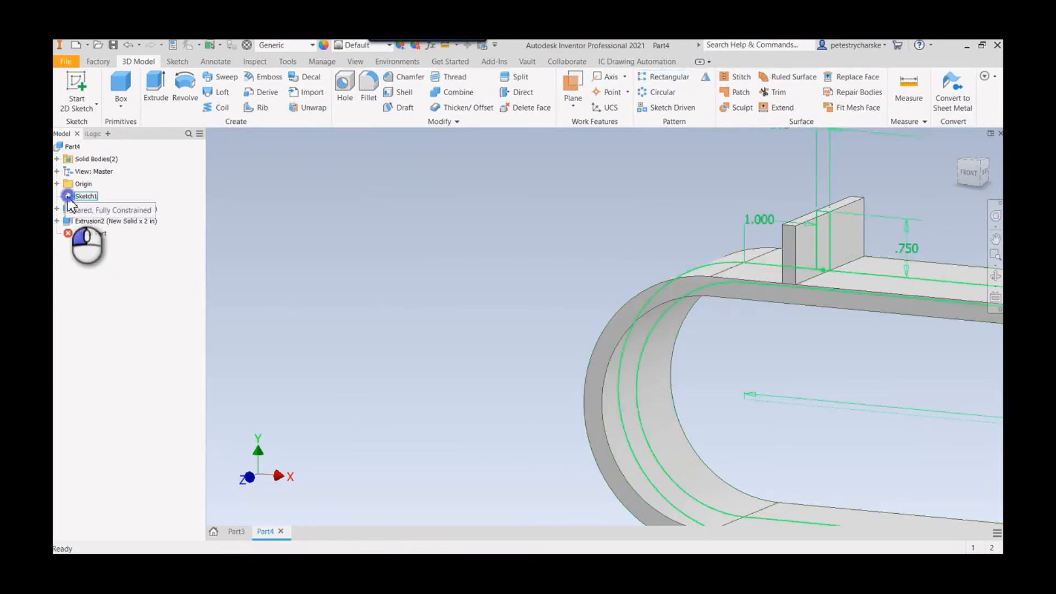
Edit Sketch1, constrain the cleat rectangle's base coincident to the belt's outer edge, and finish the sketch.
double_click(86, 196)
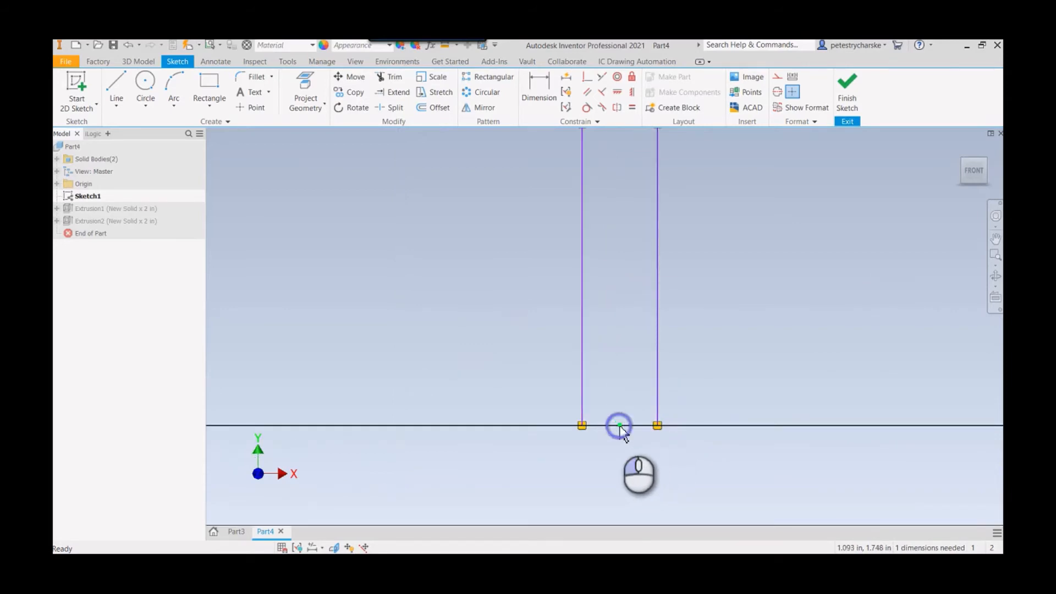
right_click(618, 425)
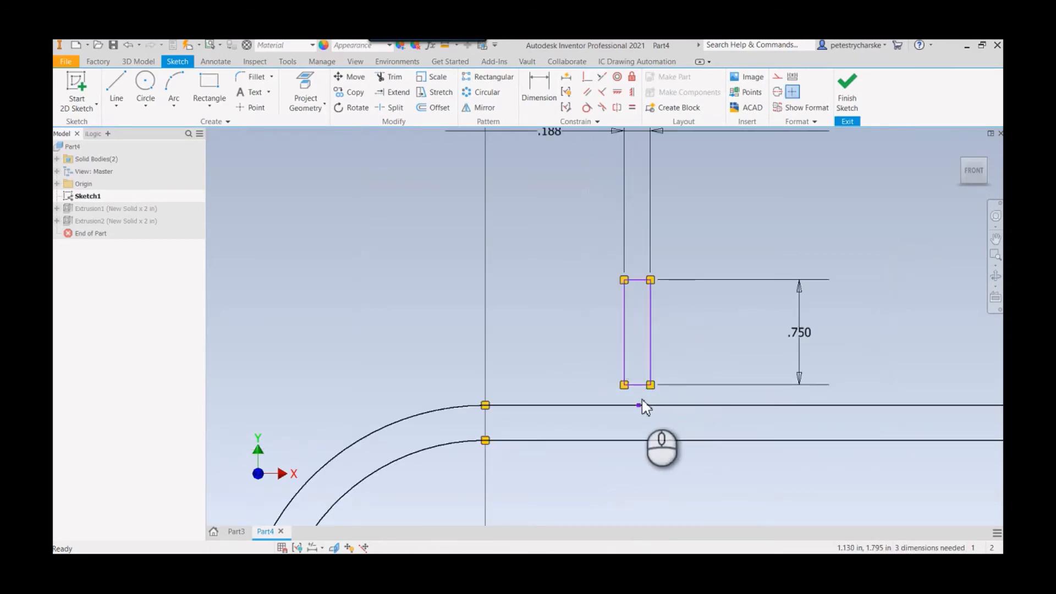
mouse_move(710, 343)
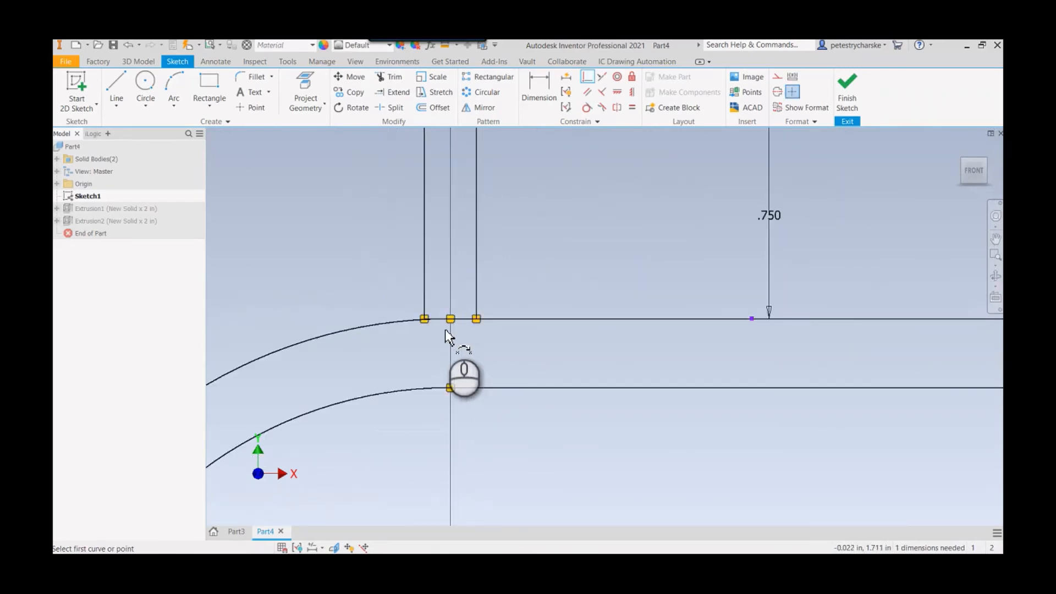
right_click(450, 377)
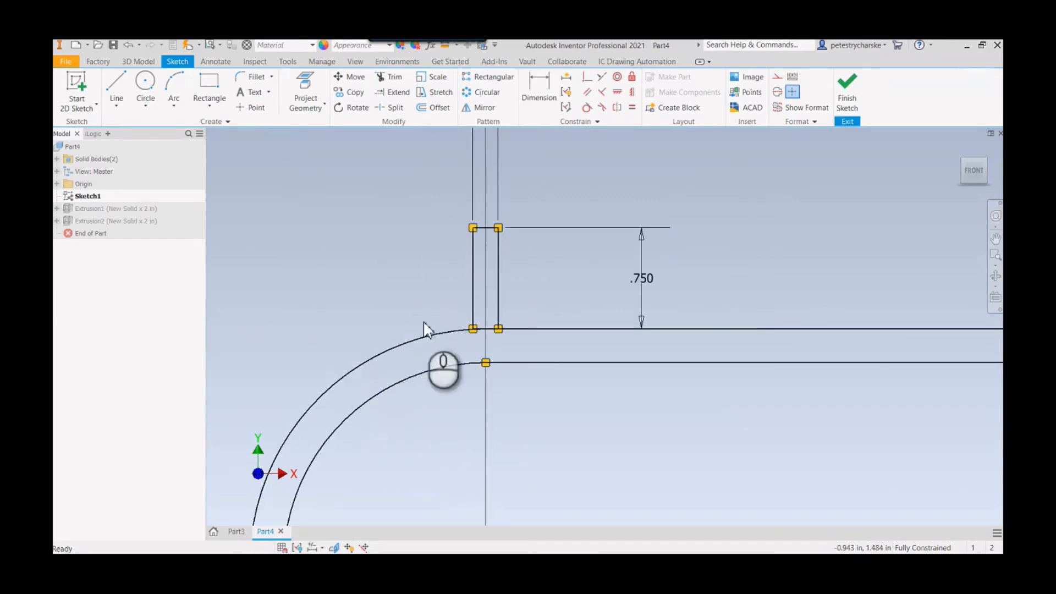
right_click(444, 370)
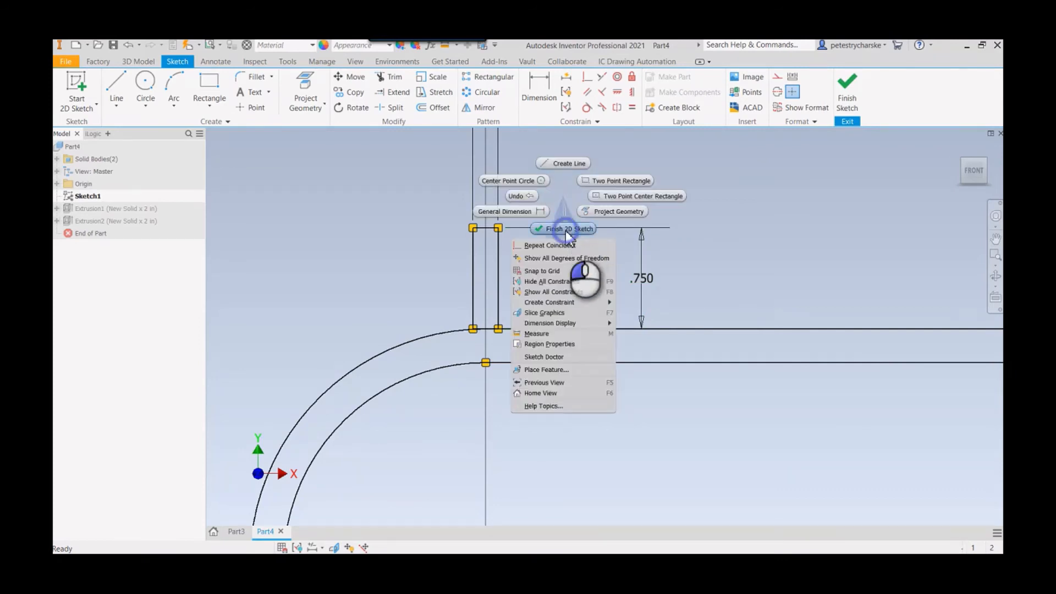
left_click(568, 229)
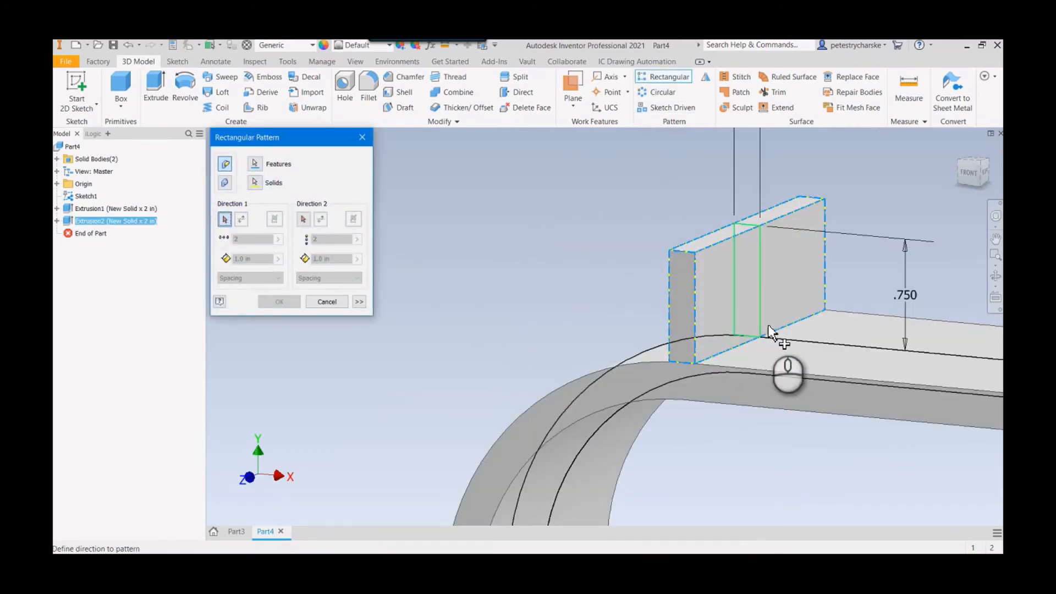
Pattern the cleat along the outer belt edge, oriented to Direction1, with a trial count of 5.
left_click(747, 335)
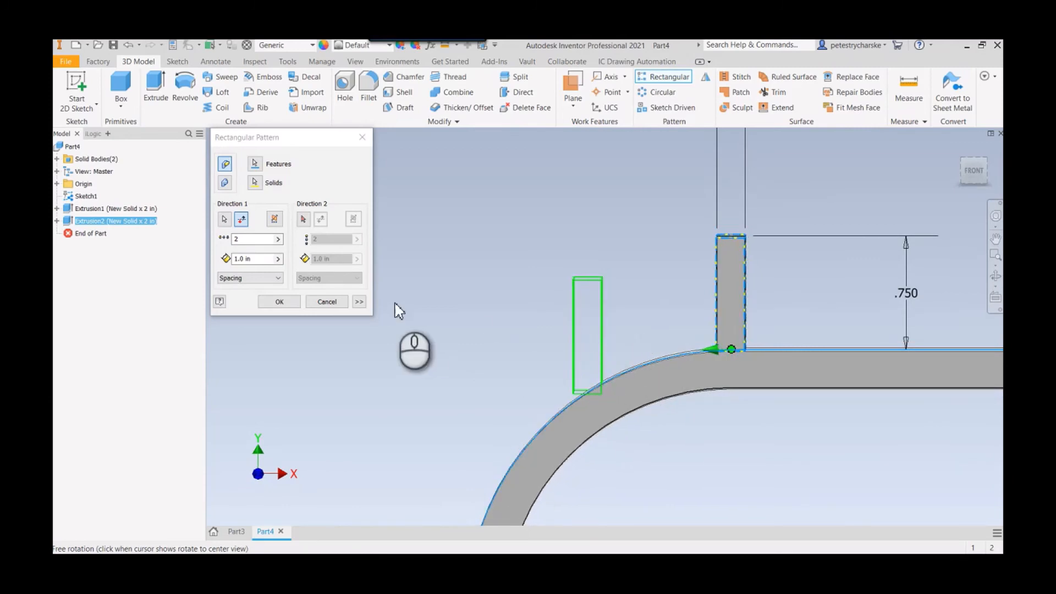
left_click(358, 301)
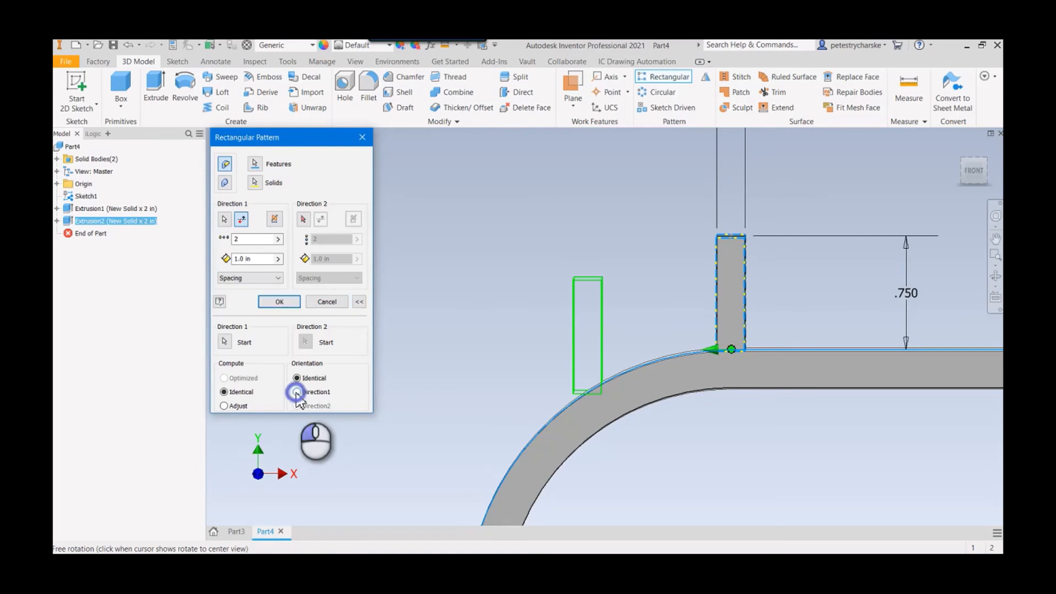
left_click(297, 391)
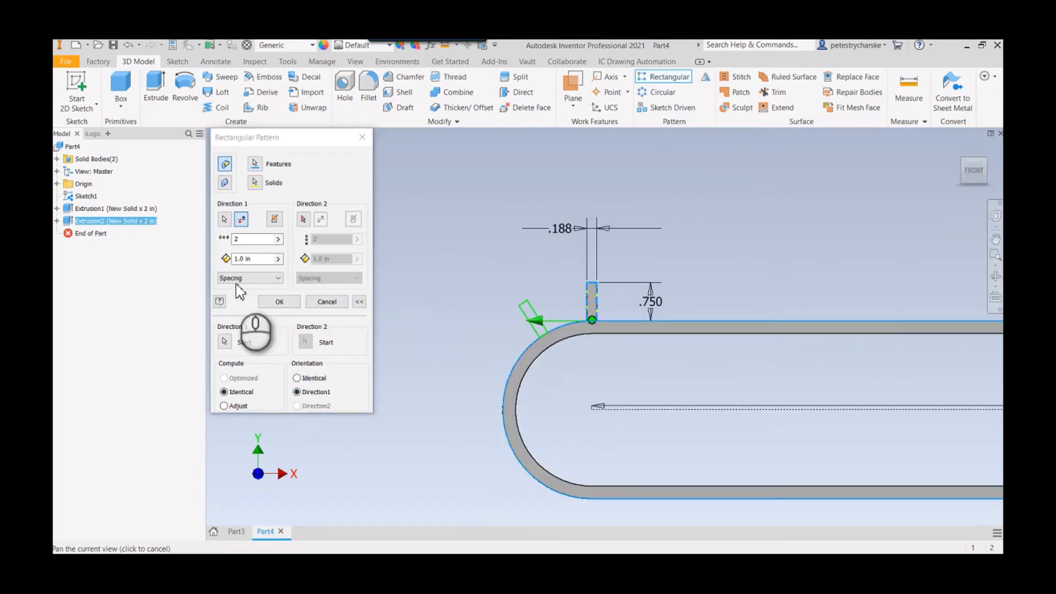
type("5")
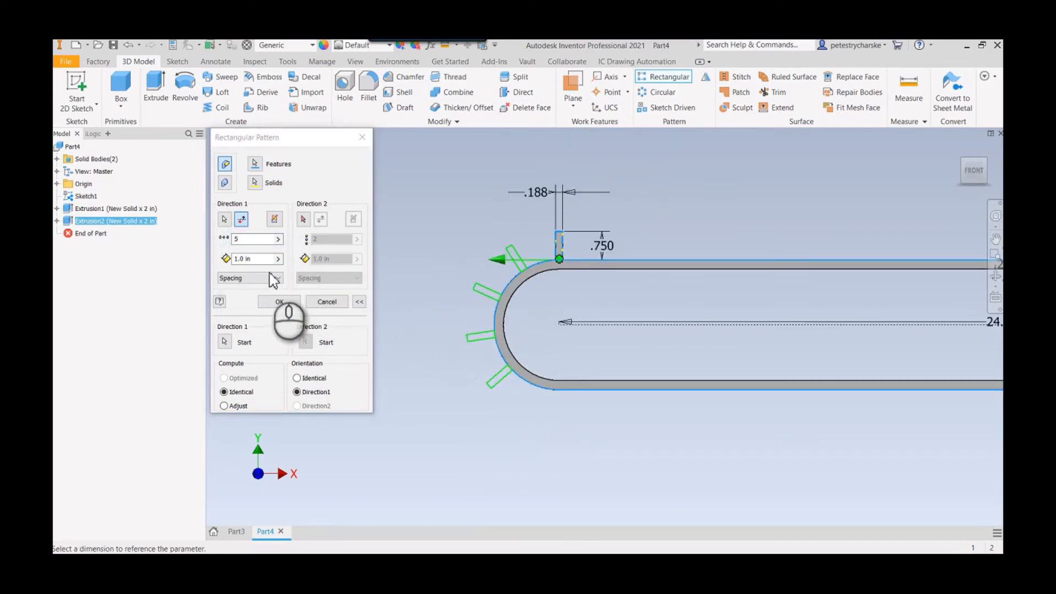
Space the copies by Curve Length with a count of 30 and create the cleat pattern.
left_click(276, 277)
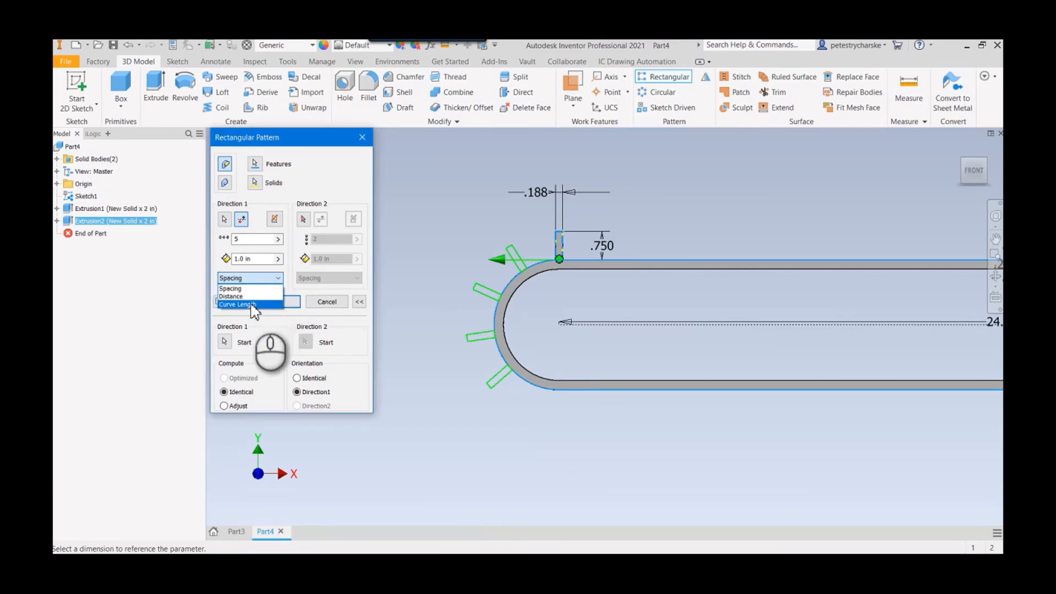
left_click(237, 304)
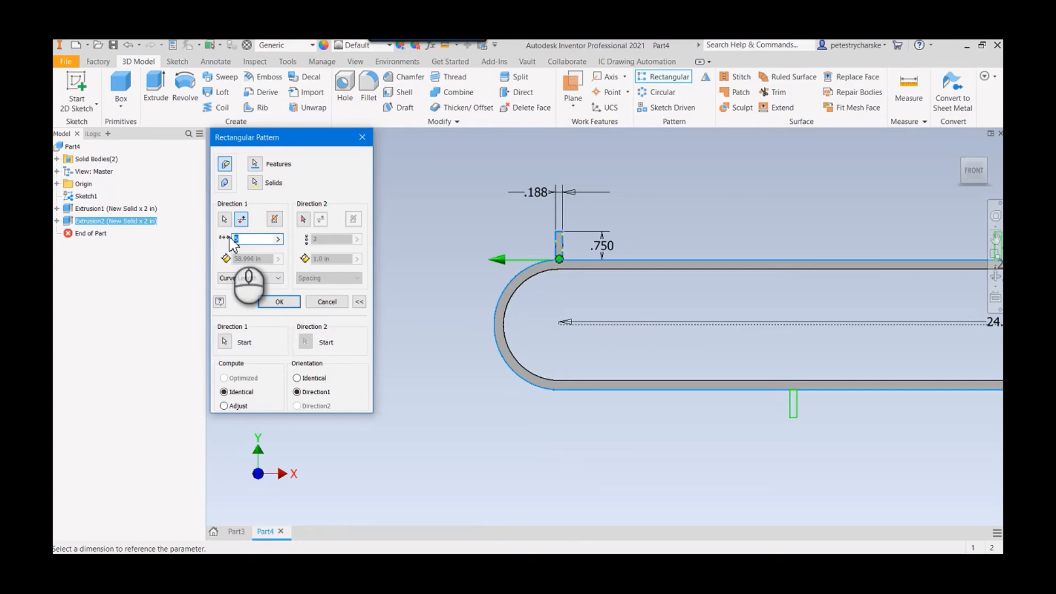
type("30")
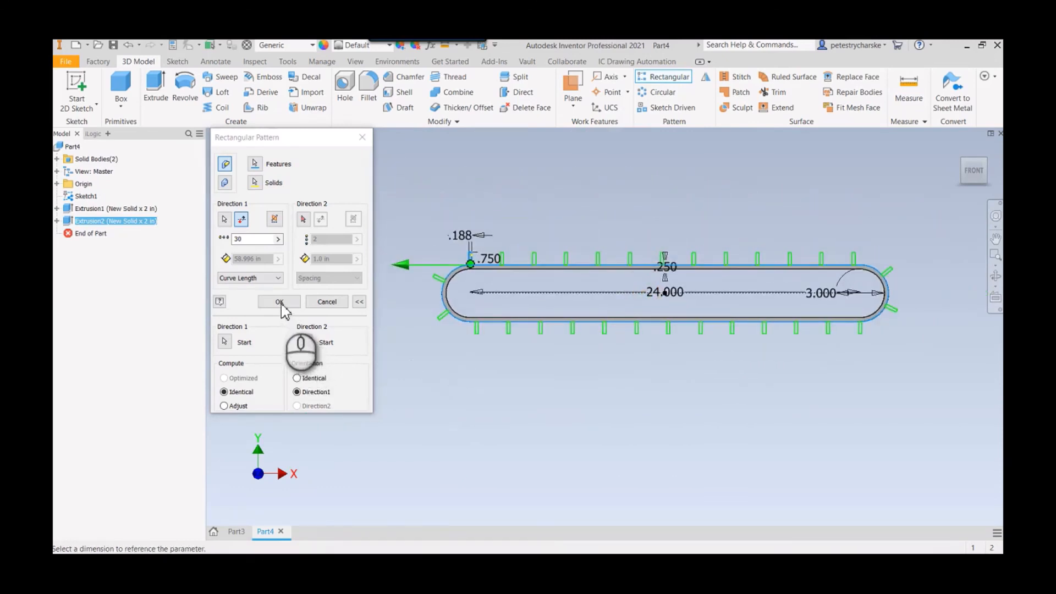
left_click(278, 301)
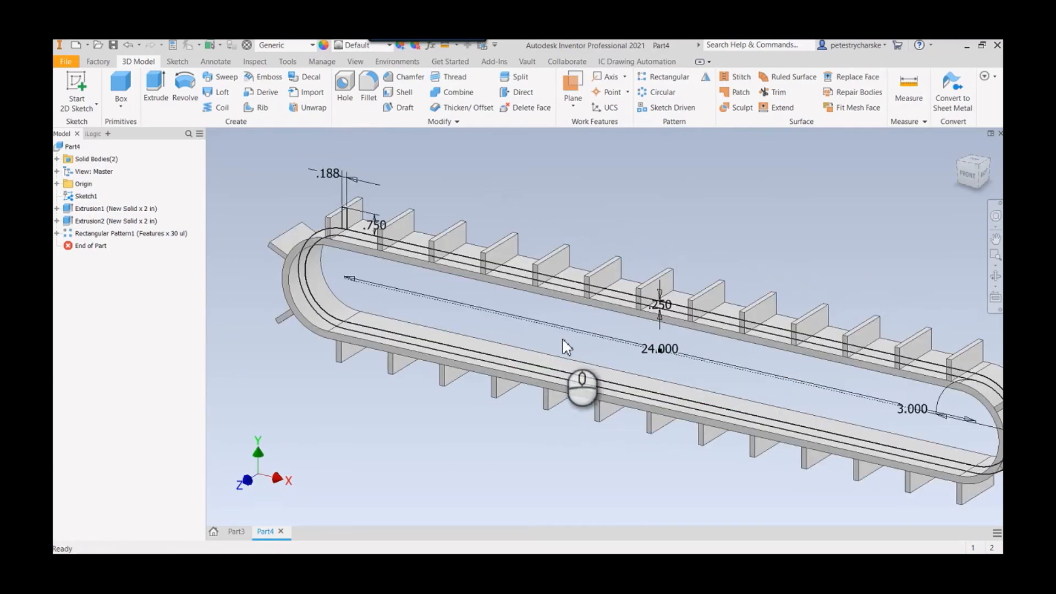
Bring up the browser options for Sketch1 of the finished 30-cleat belt.
right_click(86, 196)
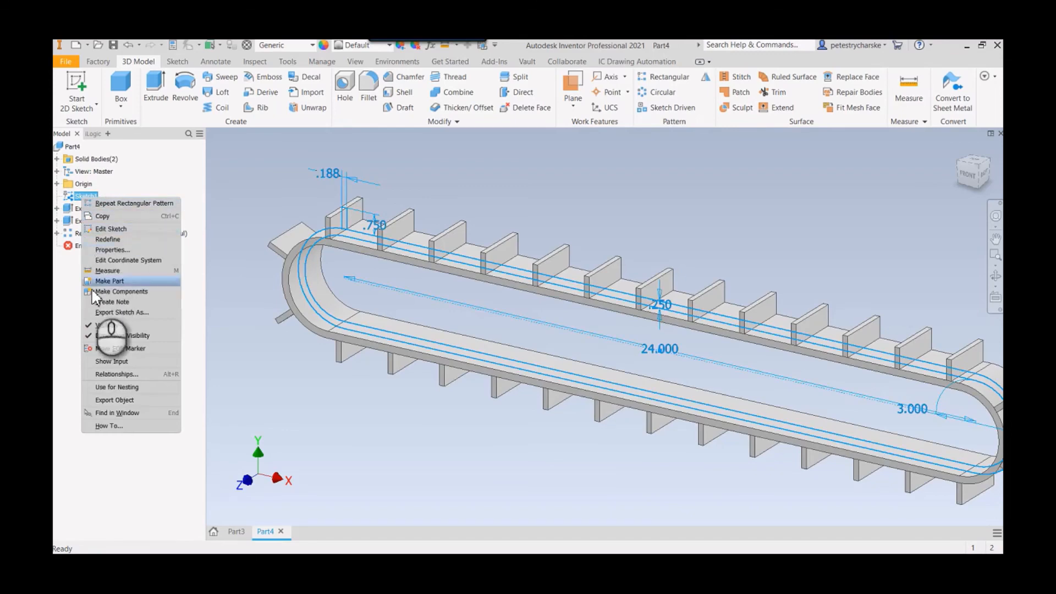